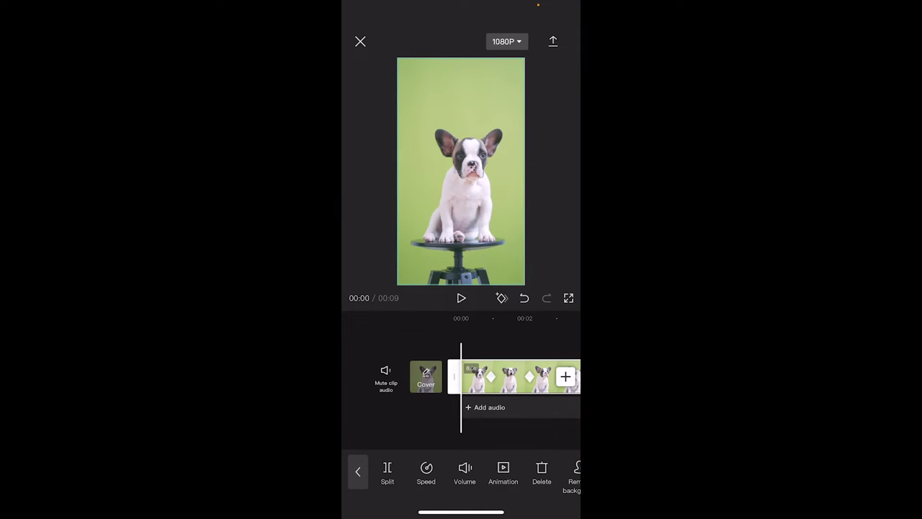
# Step: Preview the existing project for about 8 seconds and return to the project list
pyautogui.click(461, 298)
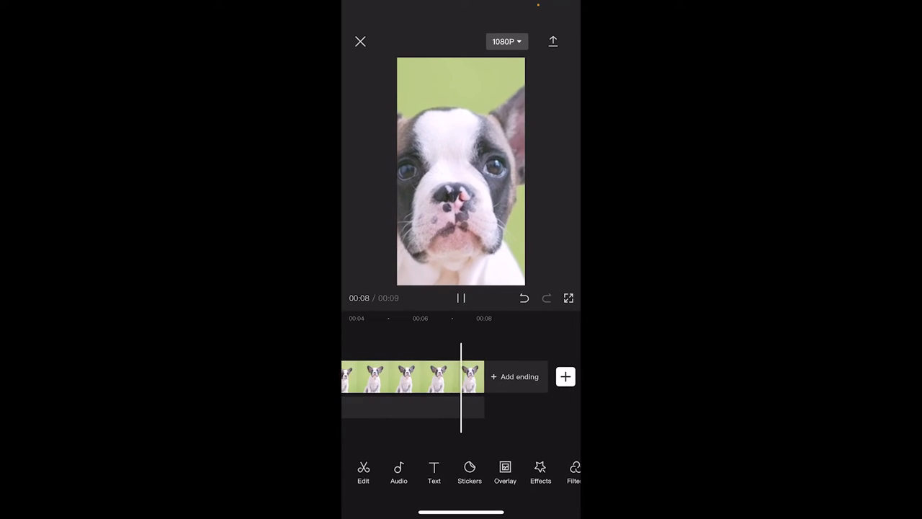
pyautogui.click(461, 296)
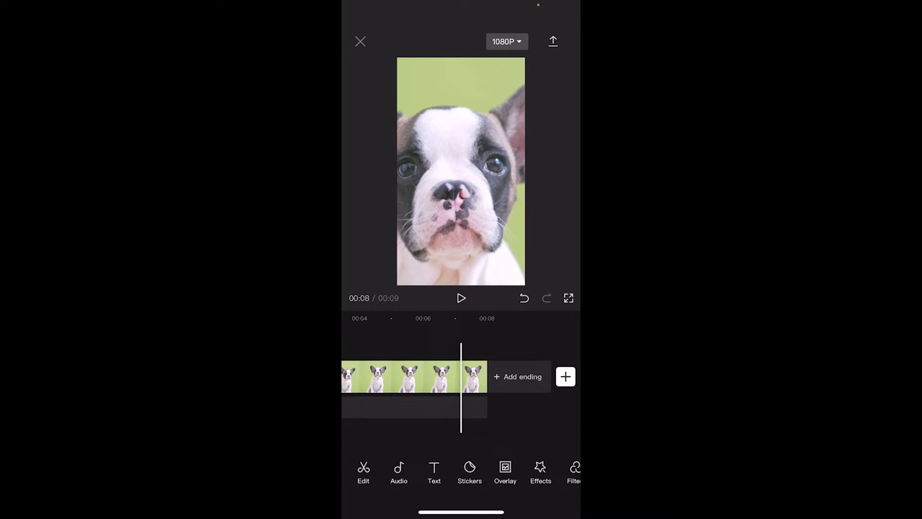
pyautogui.click(360, 41)
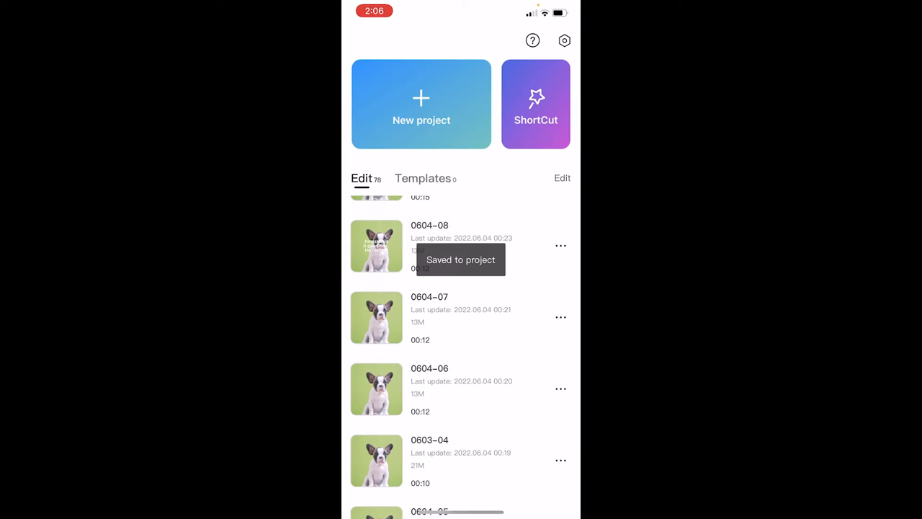
# Step: Start a new project with the 12-second French bulldog video added to its timeline
pyautogui.click(421, 104)
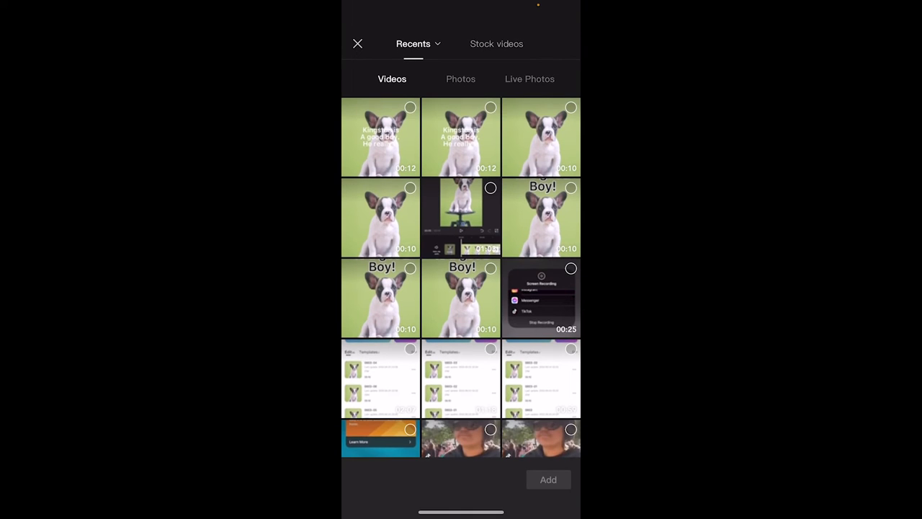
pyautogui.scroll(-3)
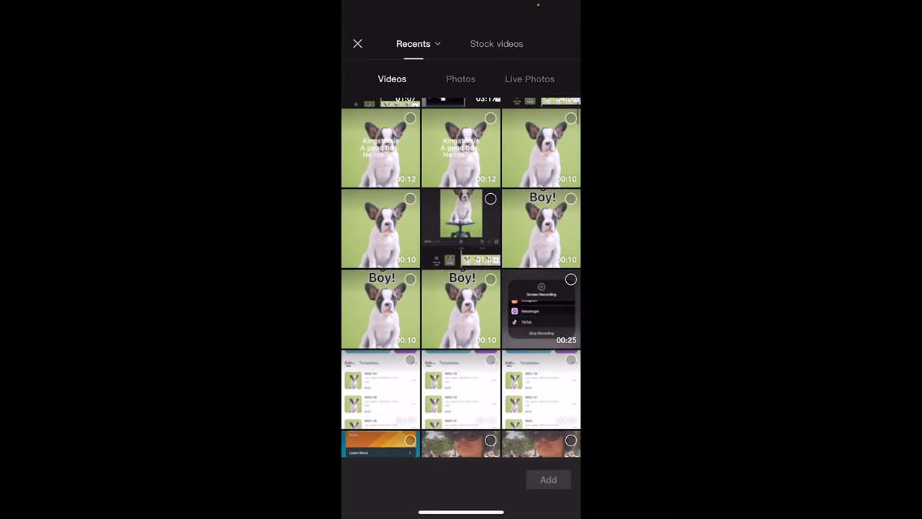
pyautogui.click(547, 478)
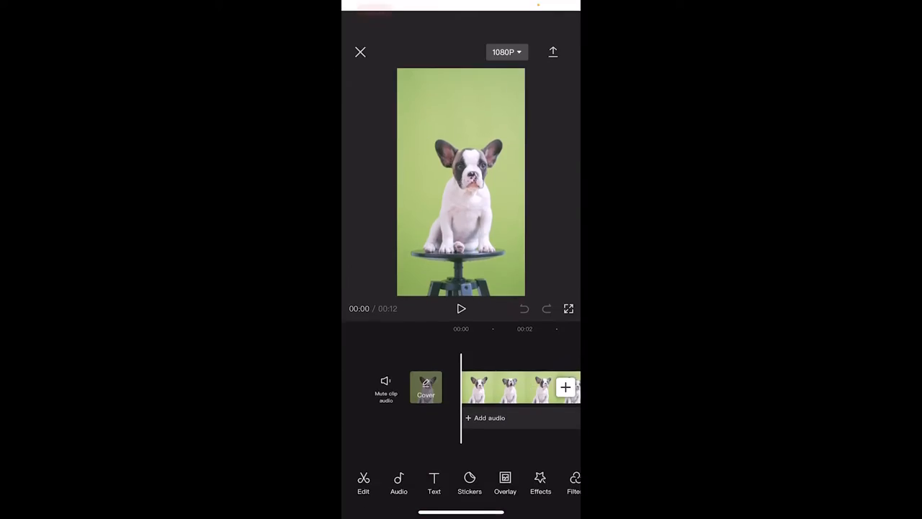
pyautogui.click(461, 308)
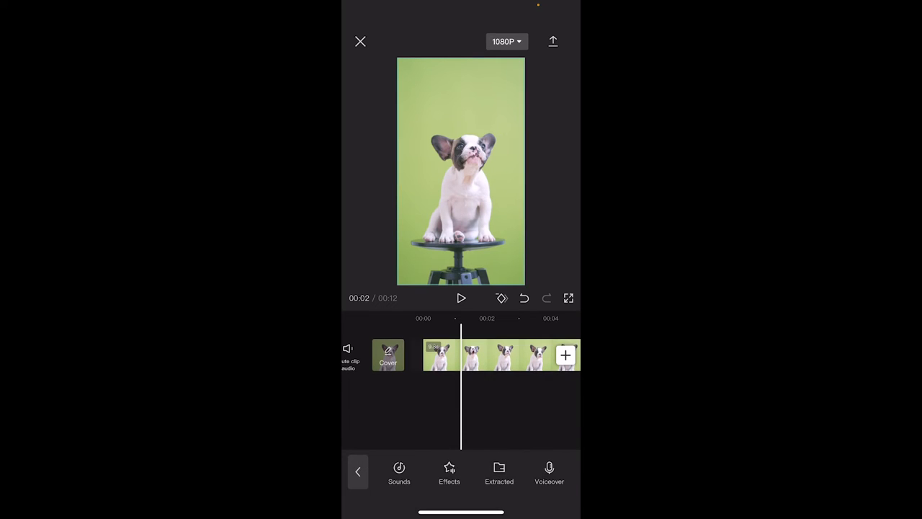
pyautogui.click(475, 354)
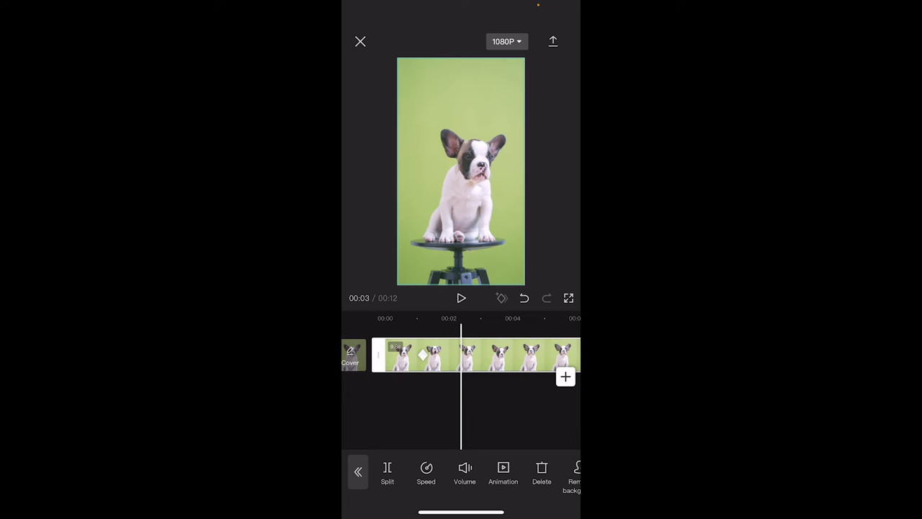
# Step: Add a keyframe on the bulldog clip at the 3-second point for the zoom-in
pyautogui.click(501, 296)
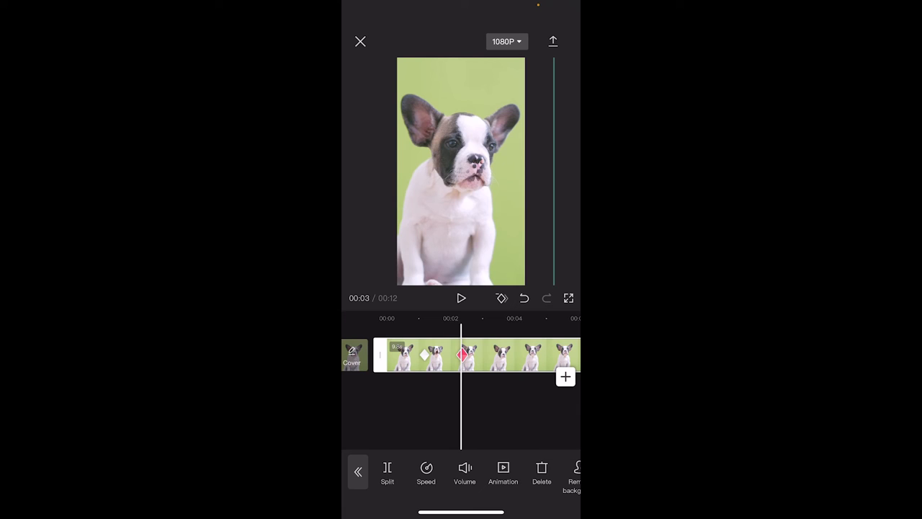
pyautogui.click(461, 297)
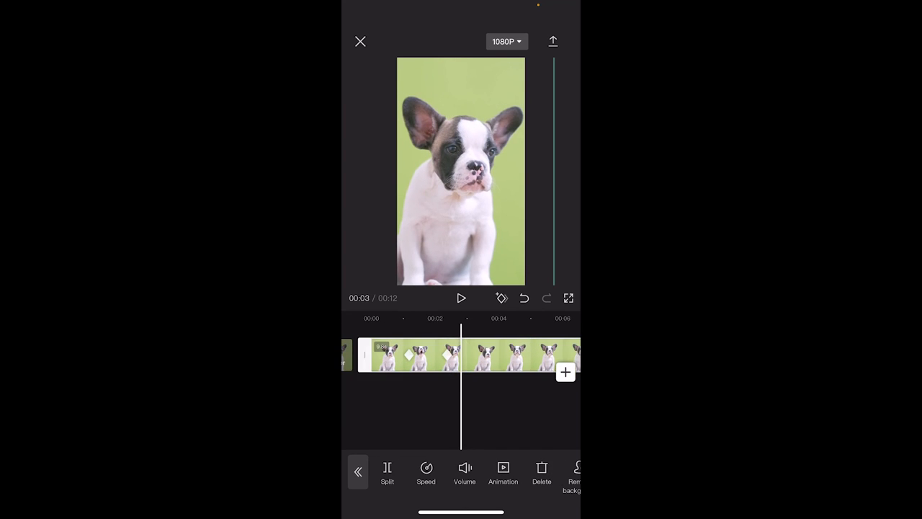
pyautogui.hscroll(-3)
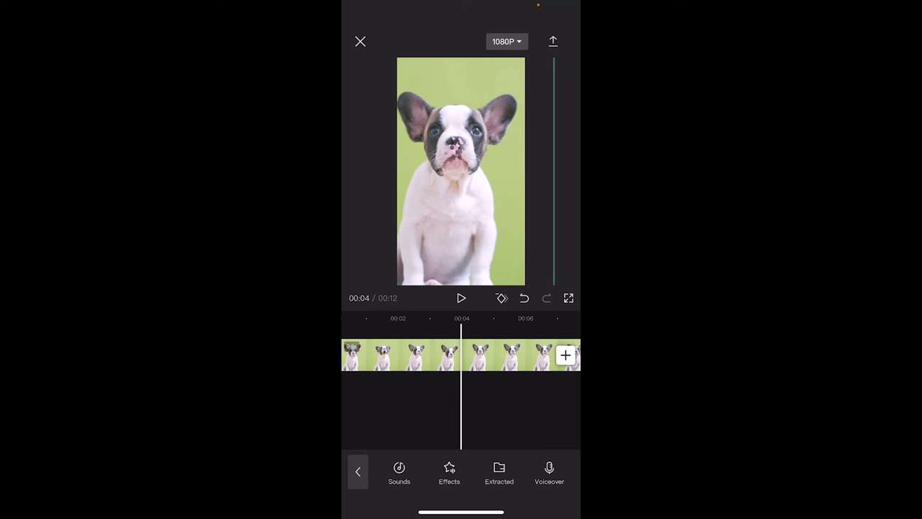
# Step: Reselect the dog clip and play it back to preview the zoom effect
pyautogui.click(461, 354)
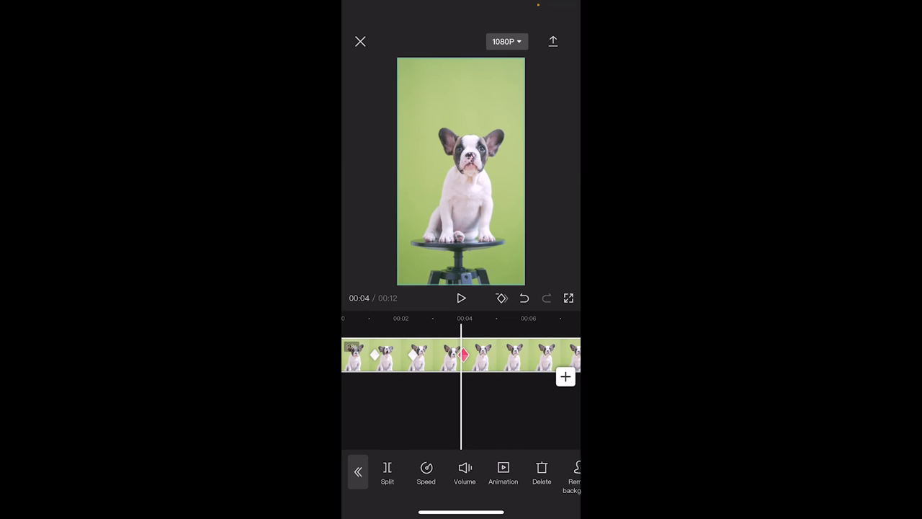
pyautogui.click(461, 296)
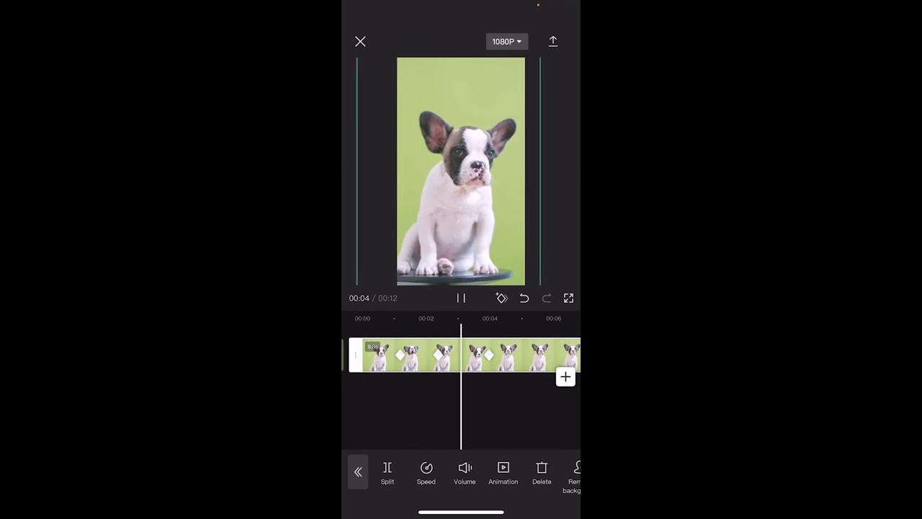